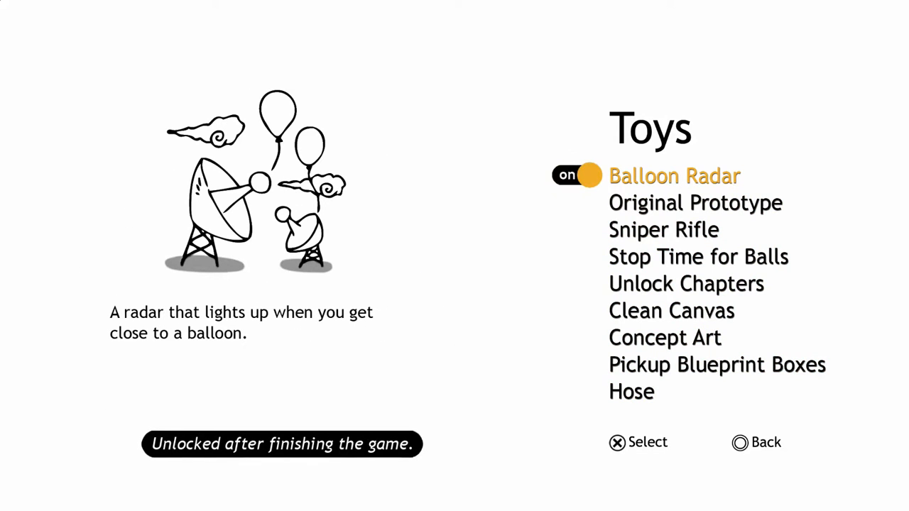
Step: Exit Toys with Balloon Radar on and page to The Unfinished Empire's balloon counts
left_click(575, 176)
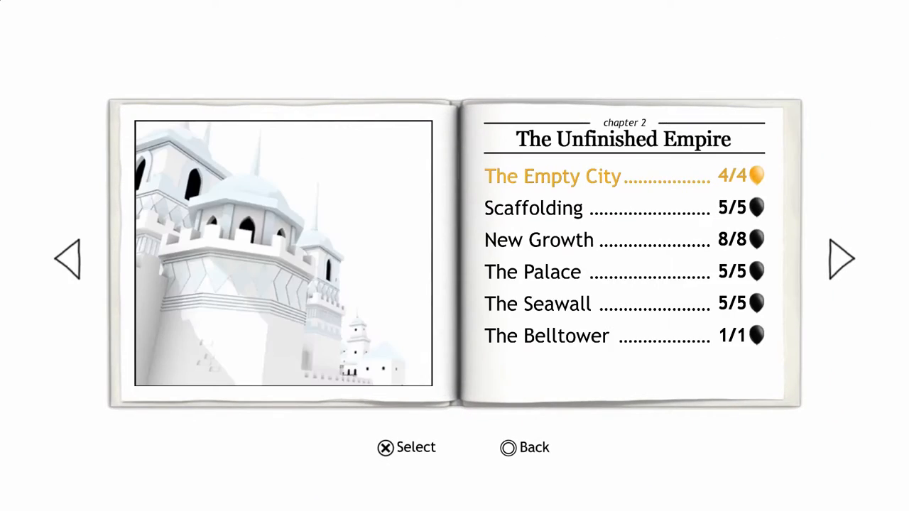
left_click(69, 259)
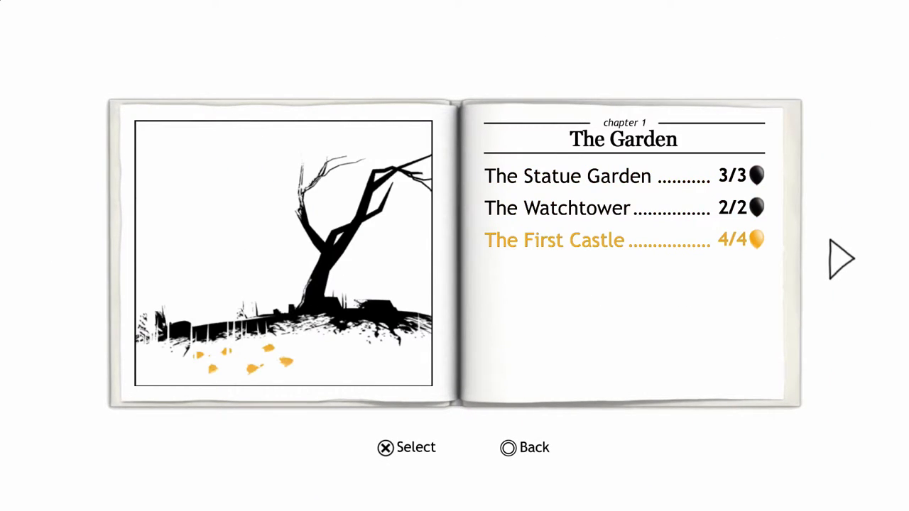
left_click(841, 260)
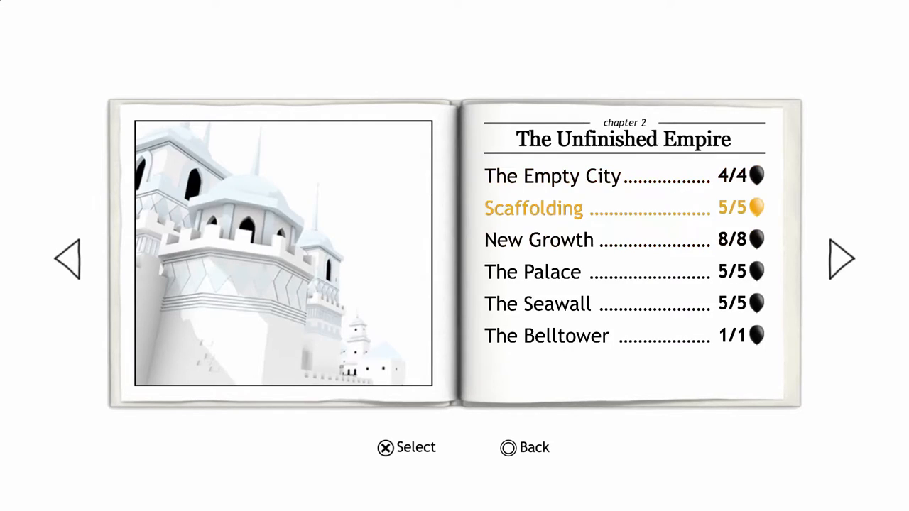